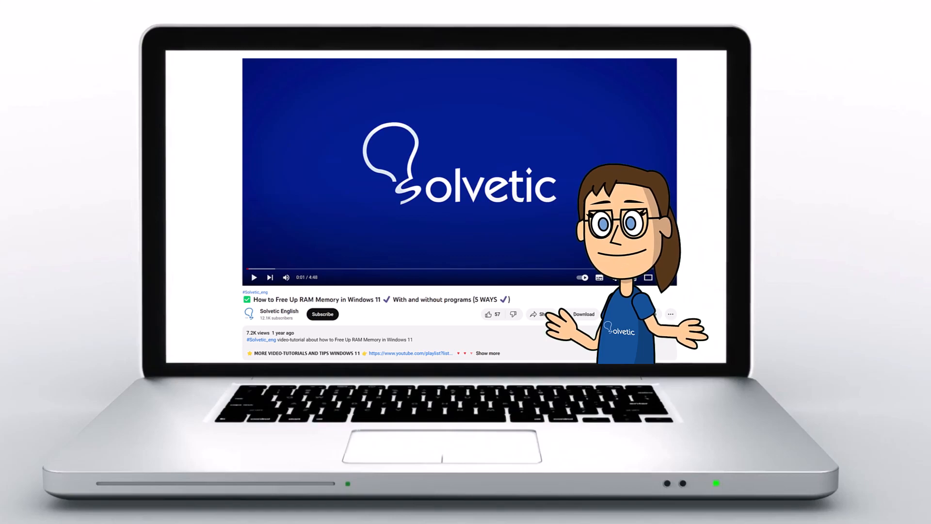
# Step: Reach the Linked devices page from the Chats three-dot menu, showing the Google Chrome (Windows) session
pyautogui.click(487, 353)
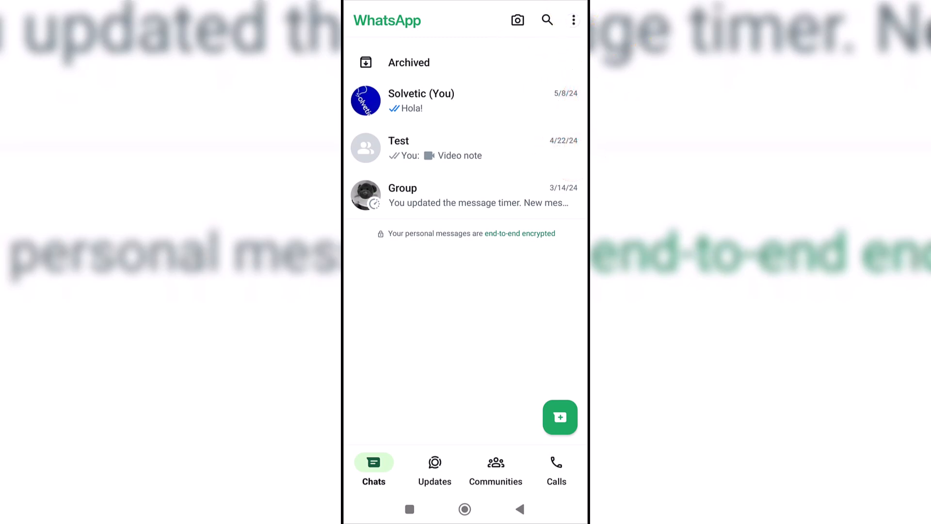
pyautogui.click(573, 19)
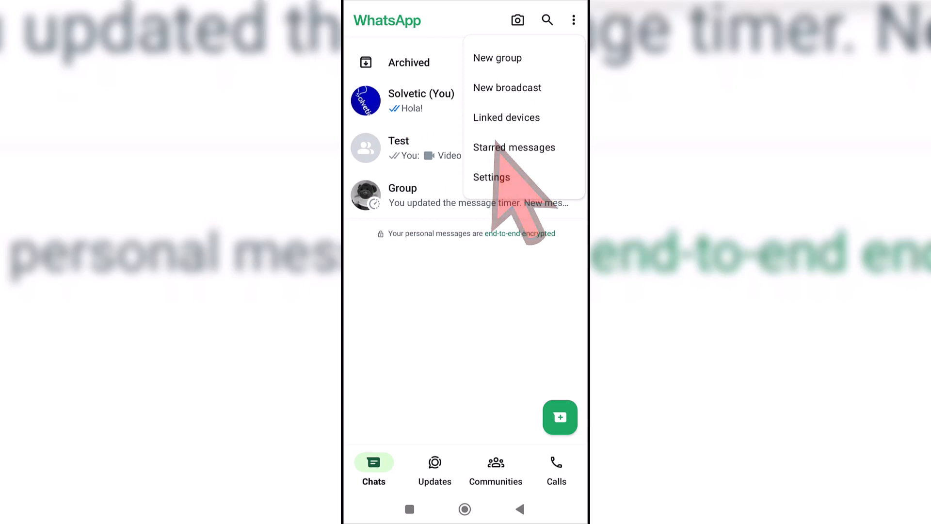
pyautogui.click(506, 117)
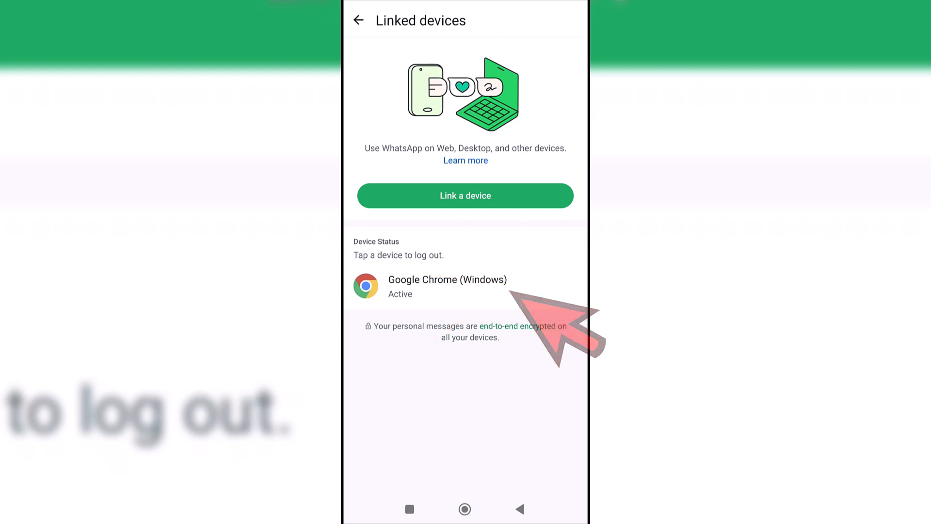
# Step: Select the Google Chrome (Windows) device and confirm Log out in its dialog
pyautogui.click(447, 286)
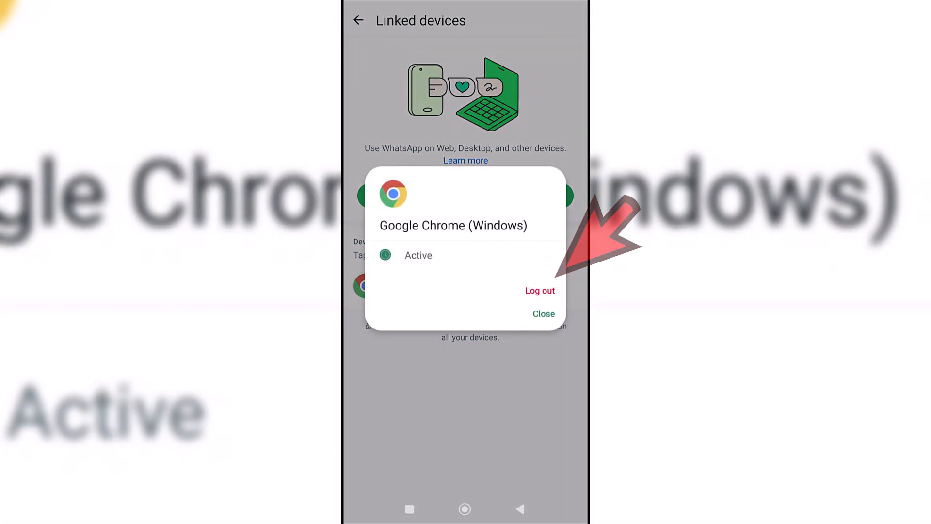
pyautogui.click(539, 291)
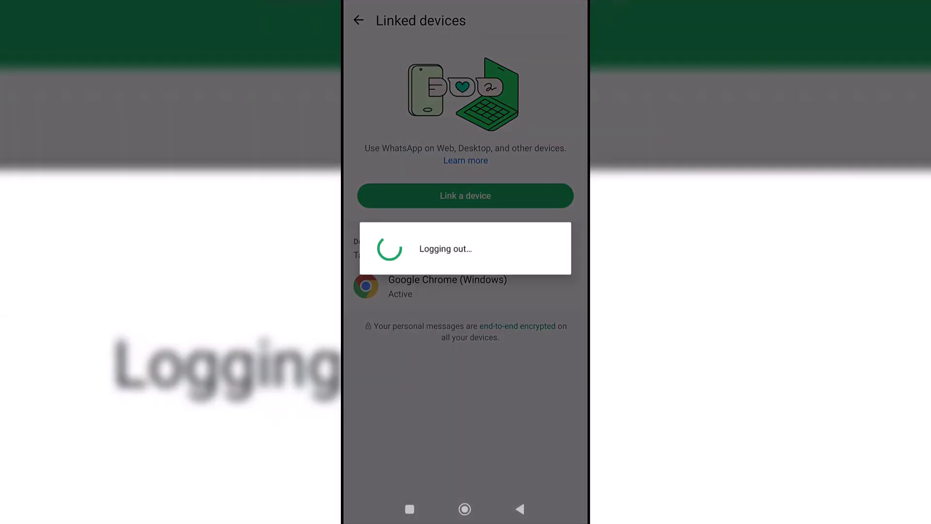